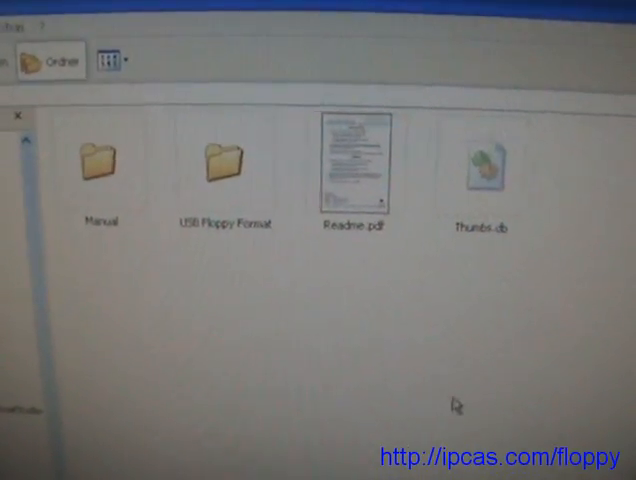
pyautogui.moveTo(222, 210)
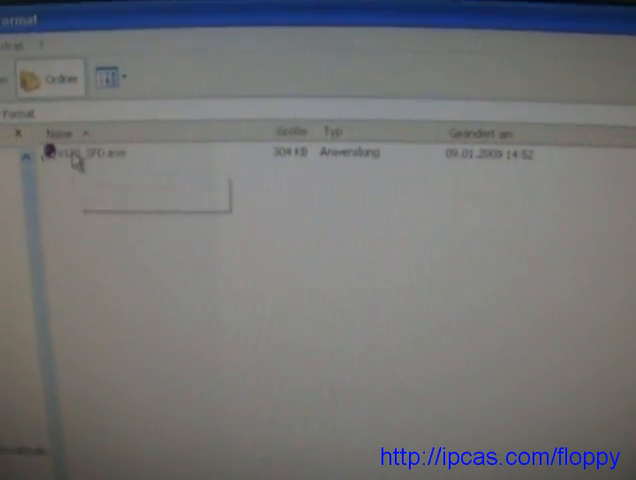
# Launch the SFD USB floppy formatting tool from the desktop
pyautogui.click(70, 156)
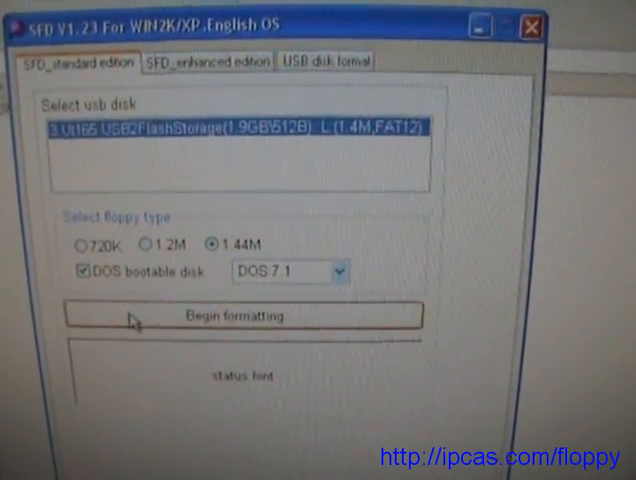
# Bring up the Windows prompt from the Start menu to enter a command
pyautogui.click(234, 316)
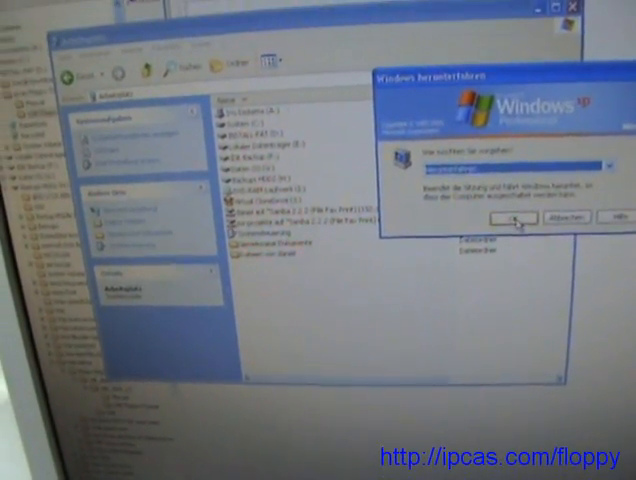
pyautogui.click(510, 216)
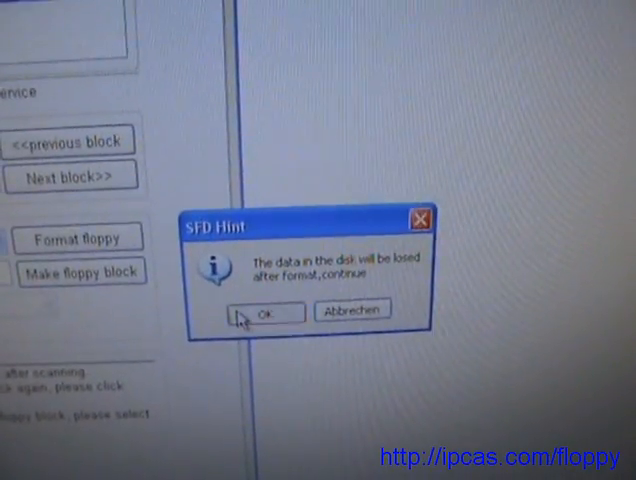
# Confirm the erase-and-format warning and acknowledge the format completion notice
pyautogui.click(262, 312)
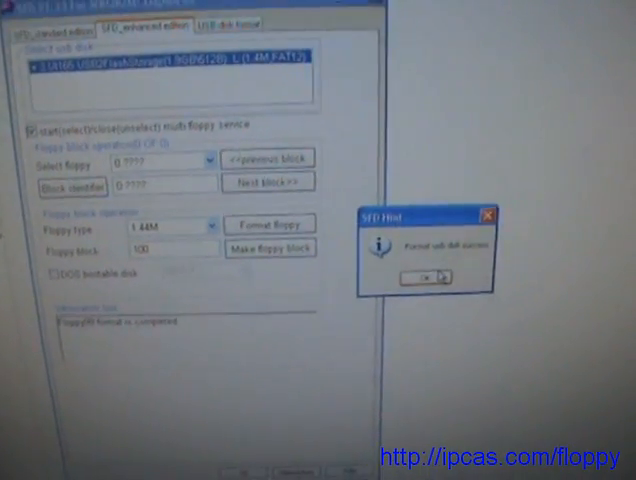
pyautogui.click(412, 276)
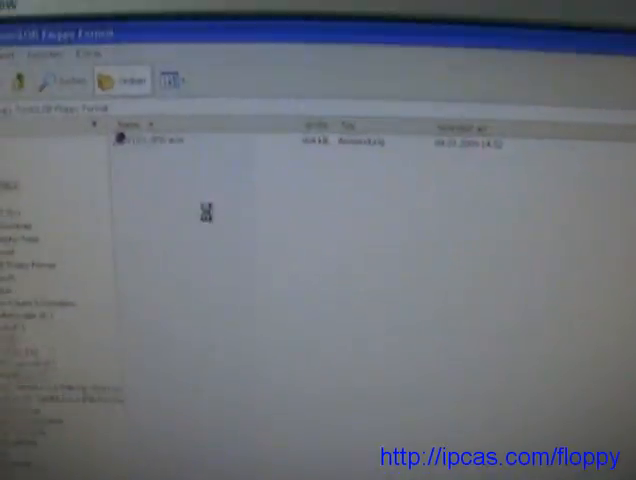
# Show the context menu in the USB floppy drive's file list to view its single file
pyautogui.rightClick(204, 212)
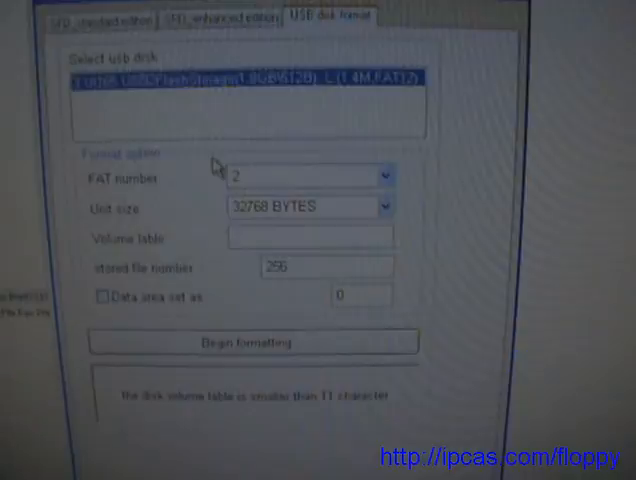
# In the SFD_enhanced edition multi-floppy service, choose FLPPY1 as the active 1.44M virtual floppy
pyautogui.click(200, 54)
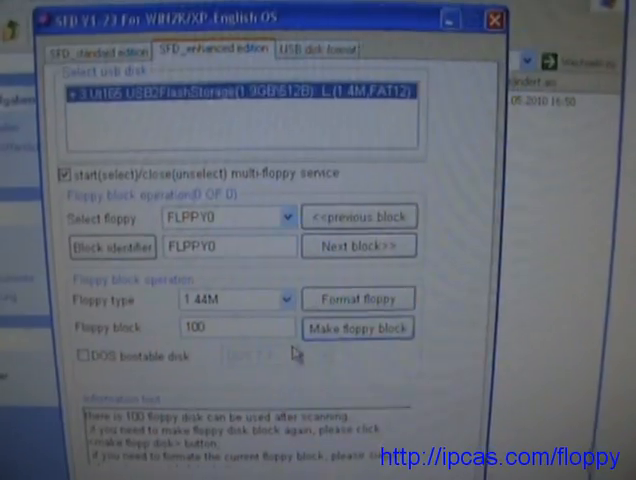
pyautogui.click(278, 218)
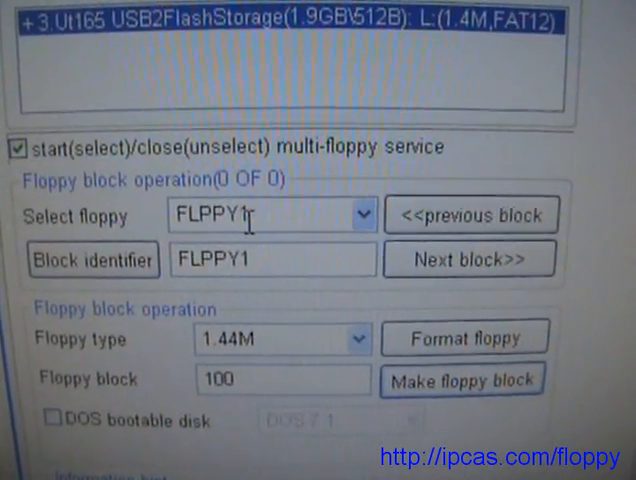
pyautogui.click(356, 216)
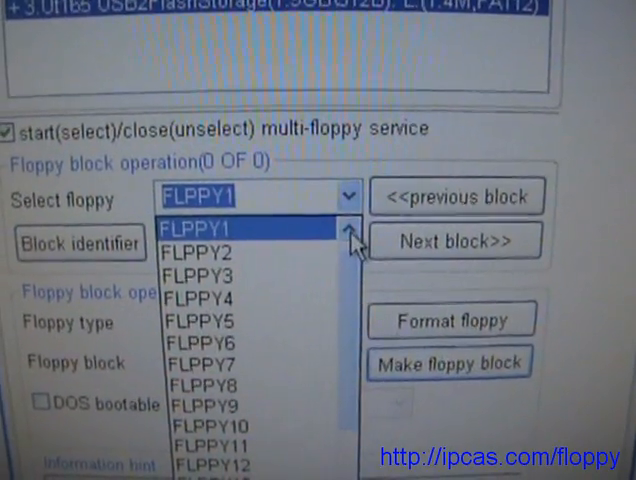
pyautogui.click(210, 230)
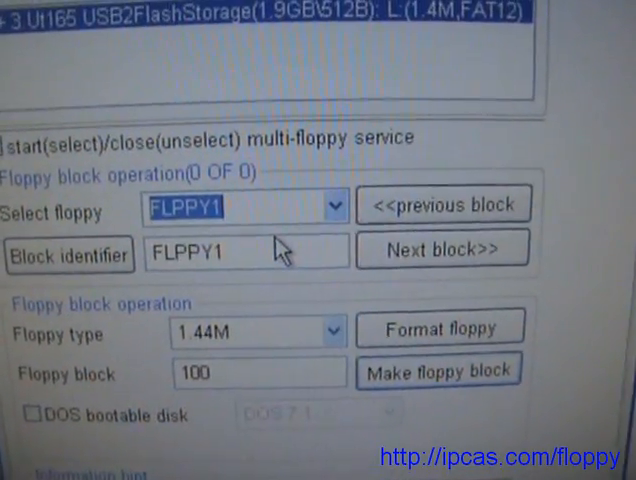